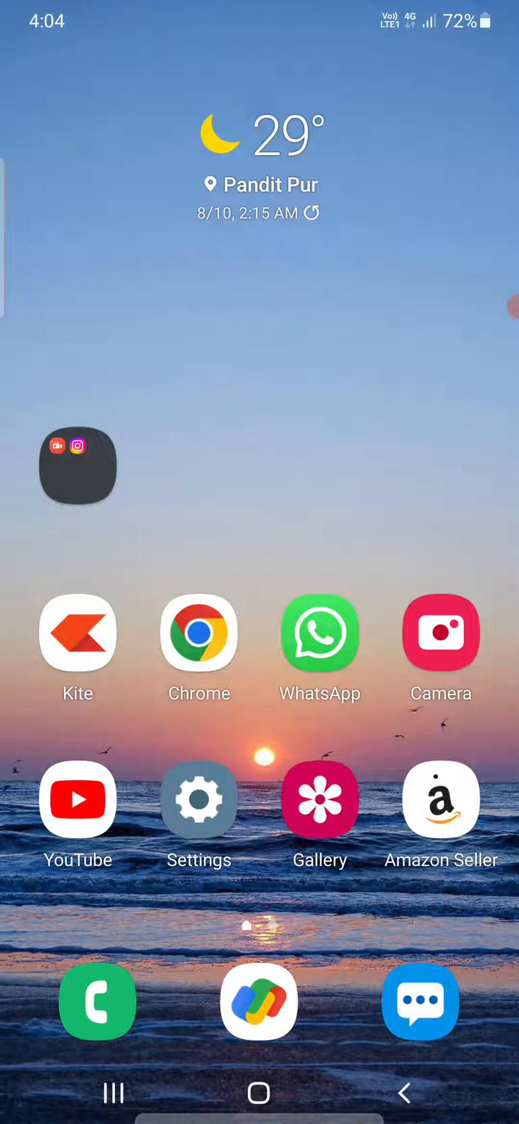
Launch Facebook from the app drawer on the Android home screen
scroll(up, 3)
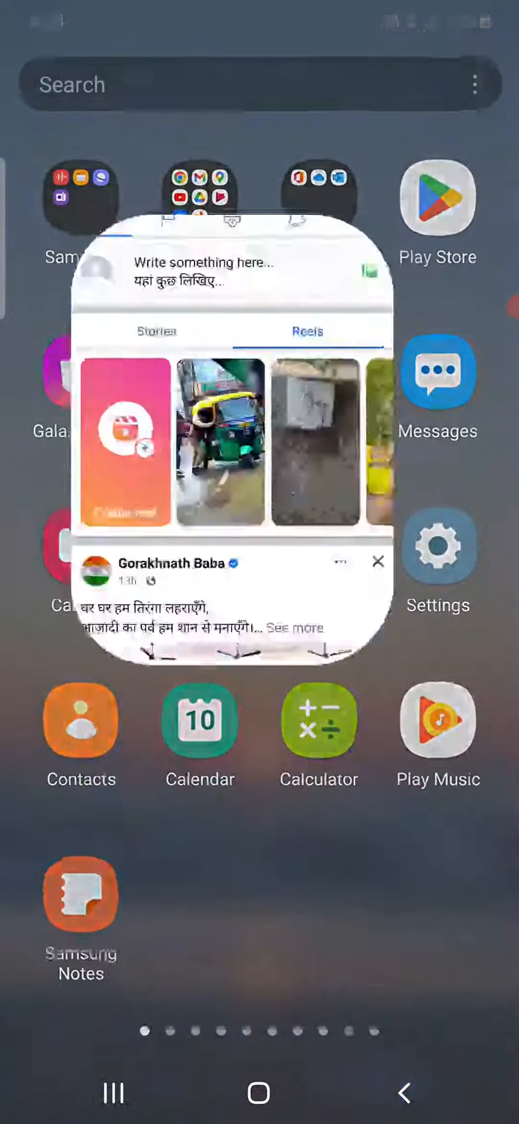
Show Facebook's main menu listing Feeds, Groups, Friends and Marketplace shortcuts
click(231, 430)
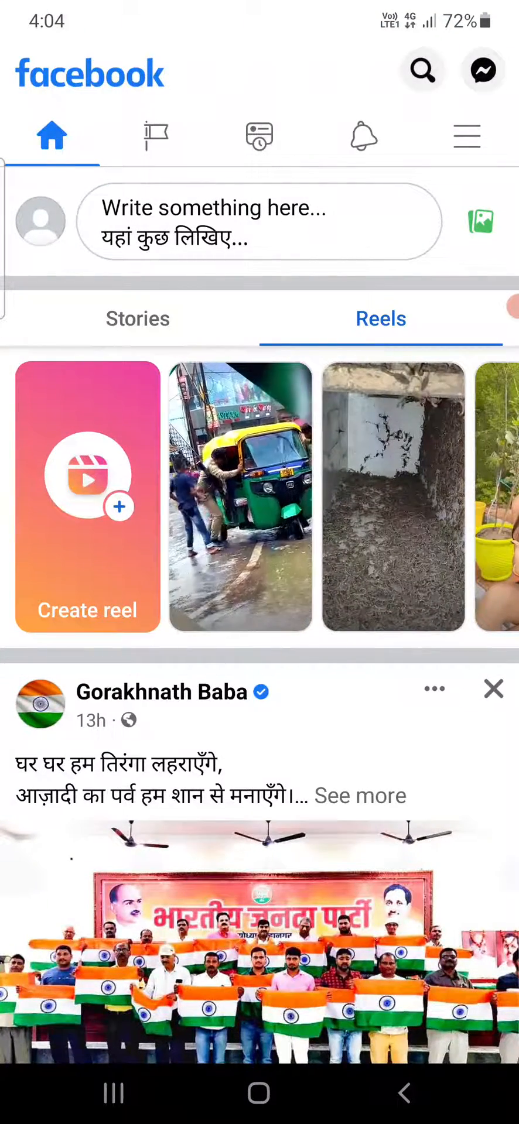
scroll(down, 3)
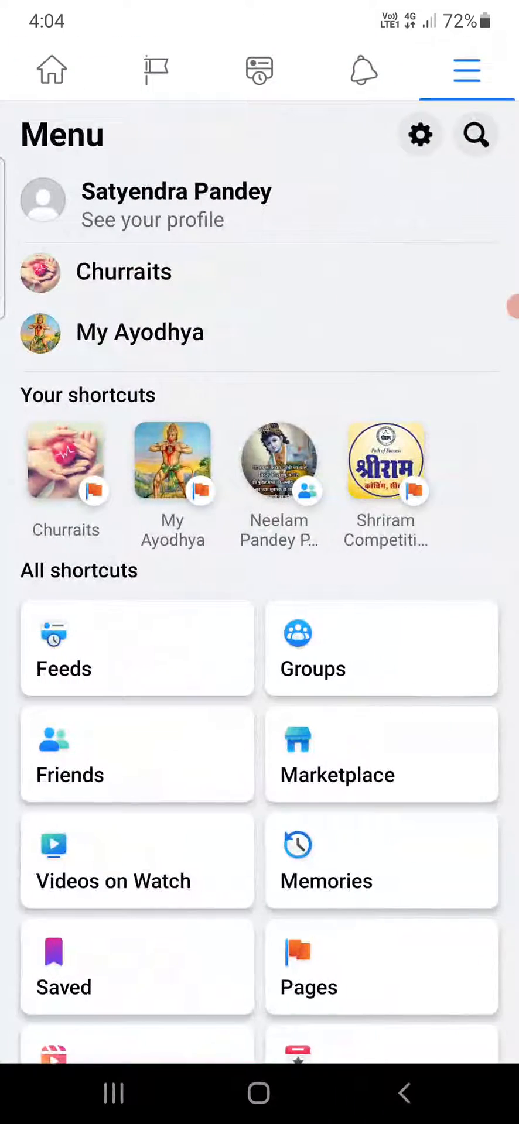
Reach the Stock Market India group from Your groups
scroll(down, 3)
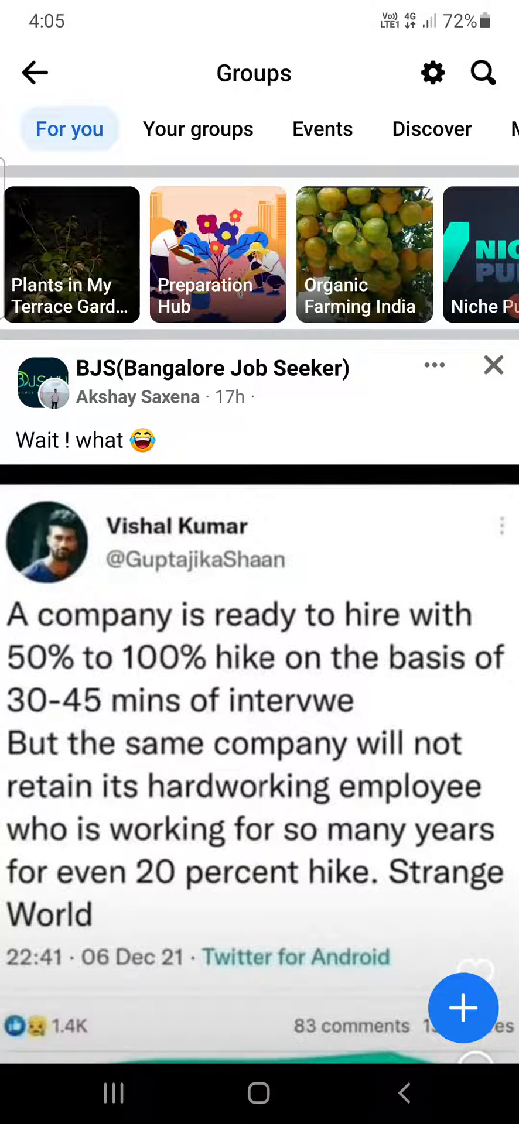
scroll(left, 3)
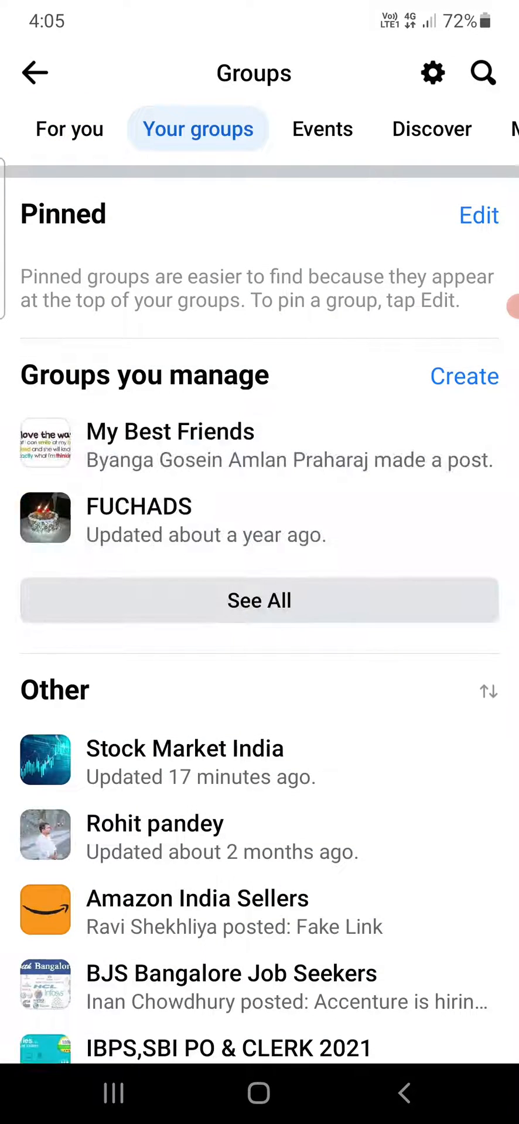
click(184, 749)
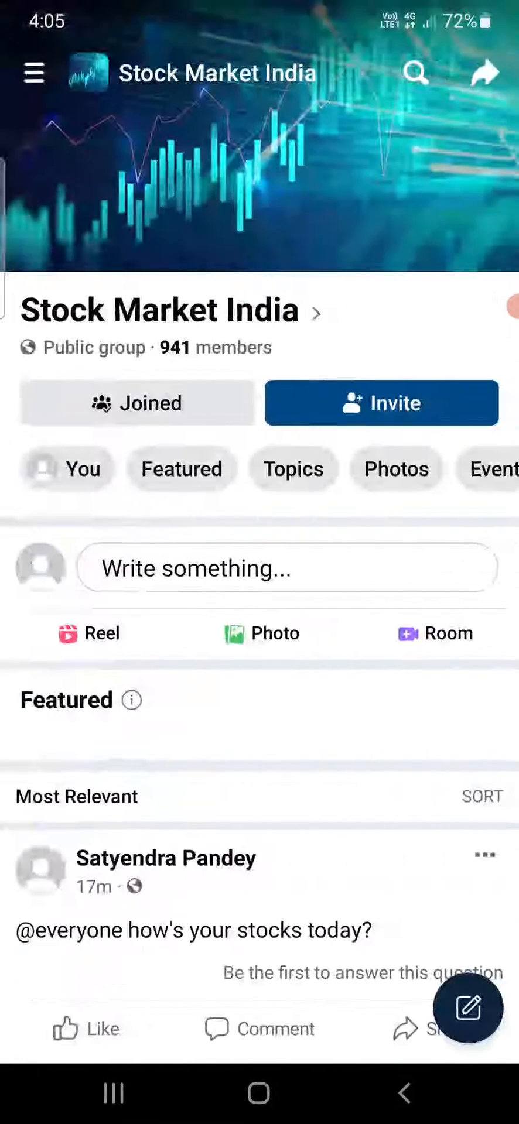
Start a new post in the Stock Market India group
scroll(down, 3)
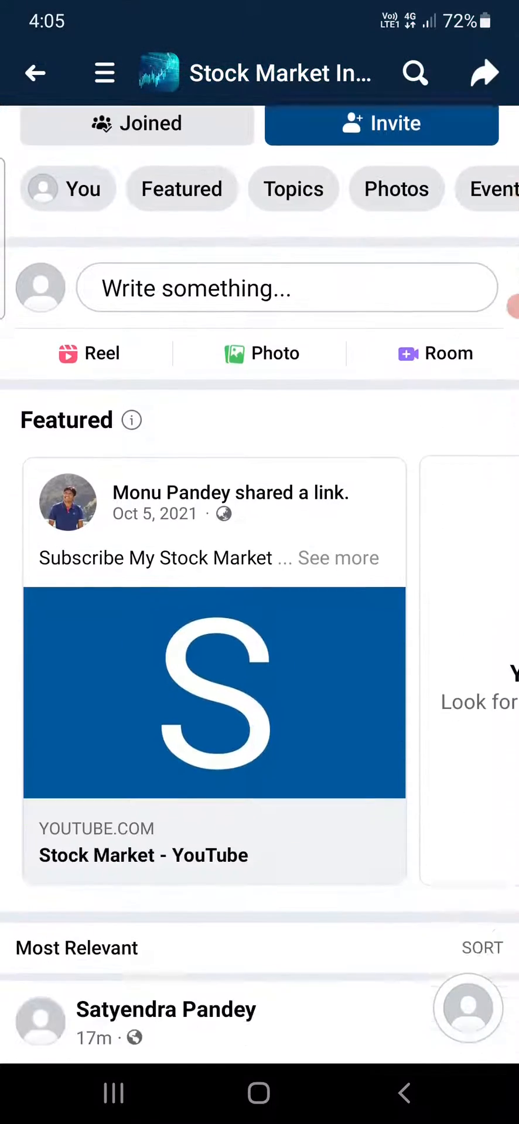
scroll(down, 3)
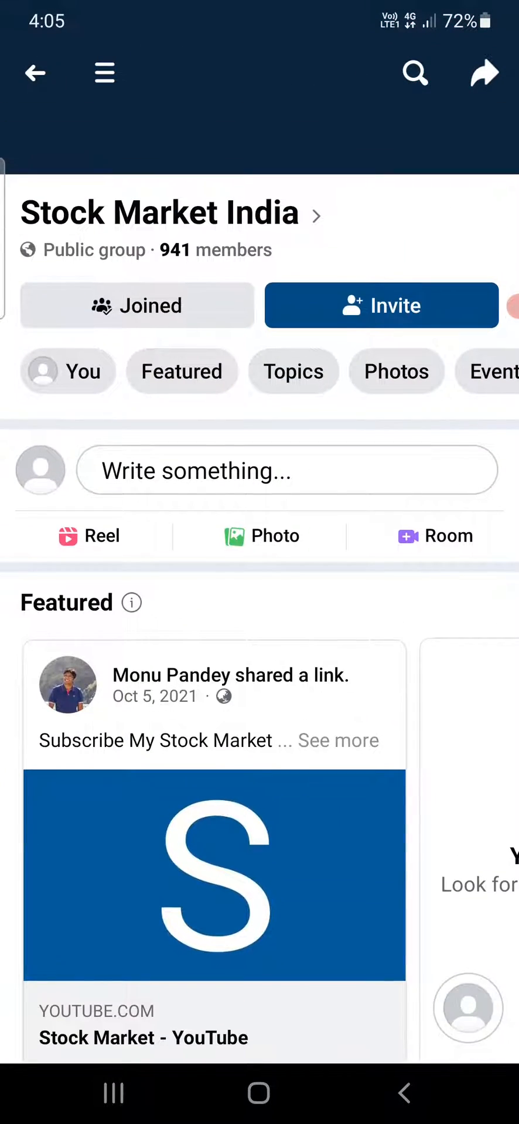
click(287, 470)
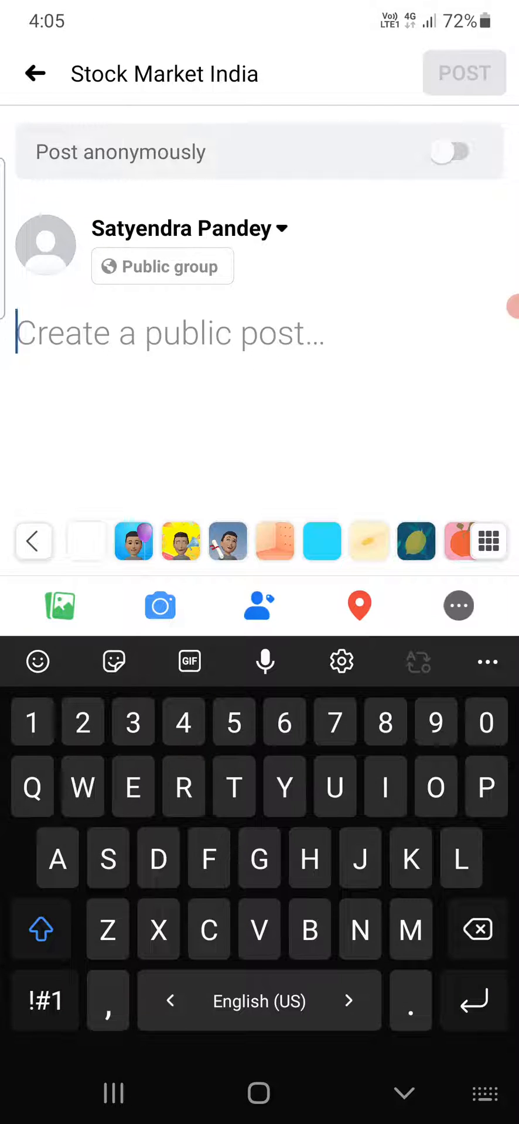
Try the text 'Hello', erase it, and switch on Post anonymously
text(Hello)
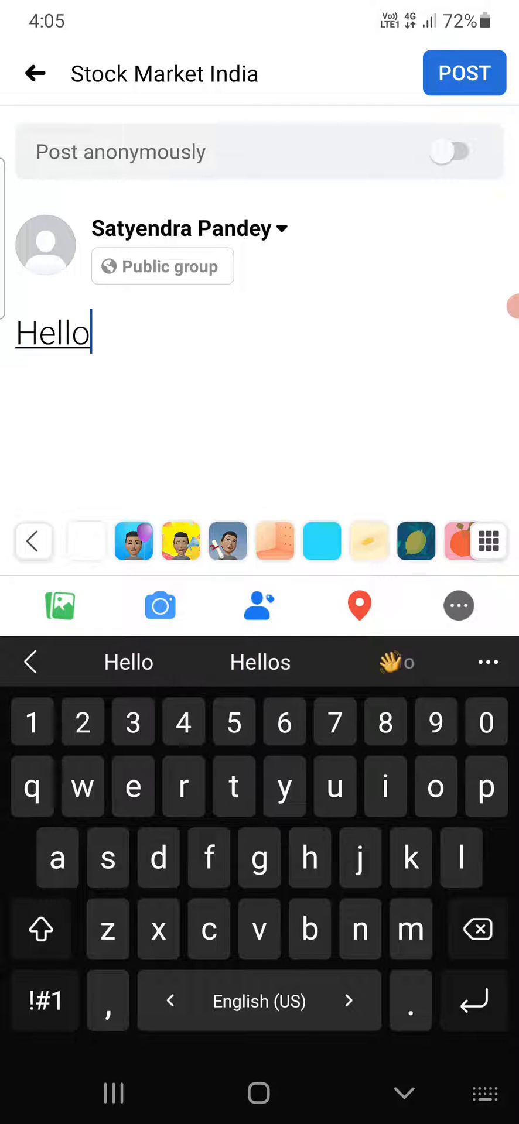
key(backspace)
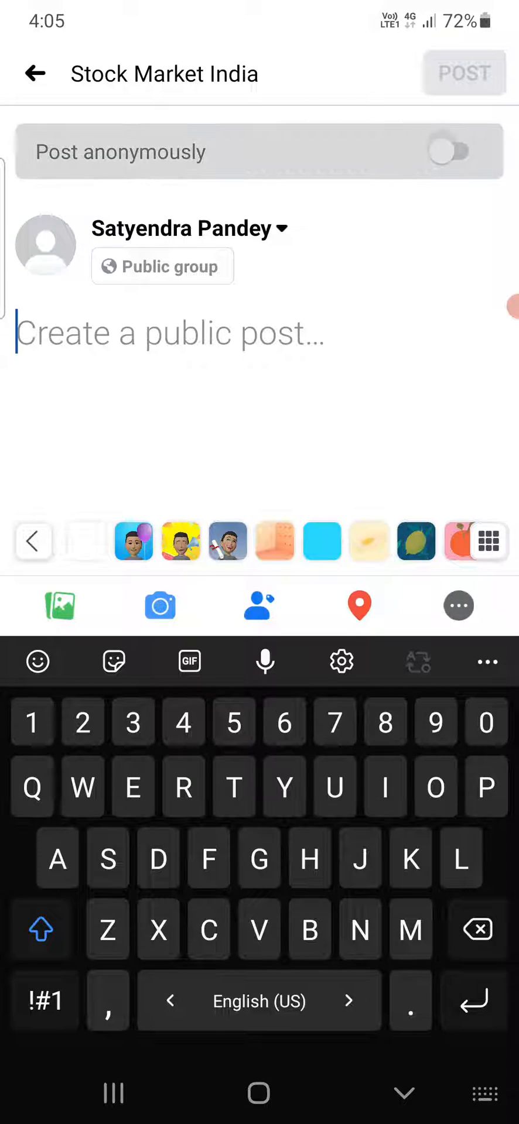
click(451, 151)
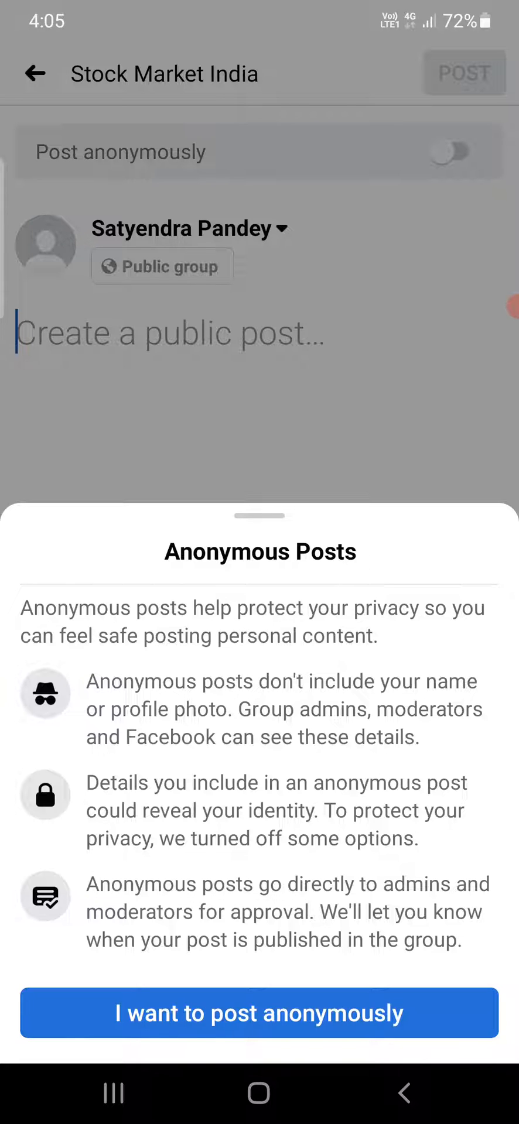
Confirm anonymous posting as Group participant and return to the empty post text field
click(260, 1013)
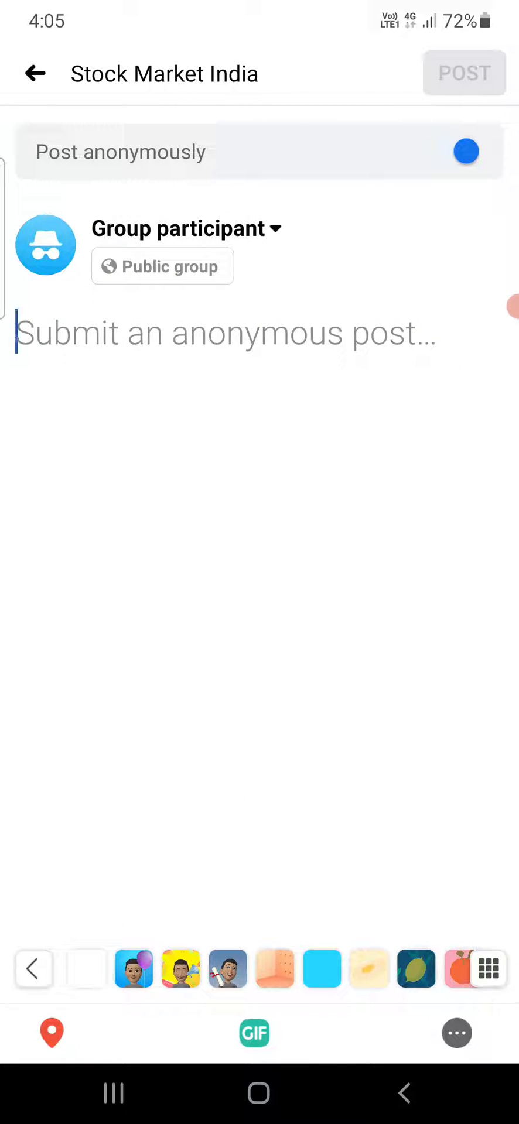
click(226, 332)
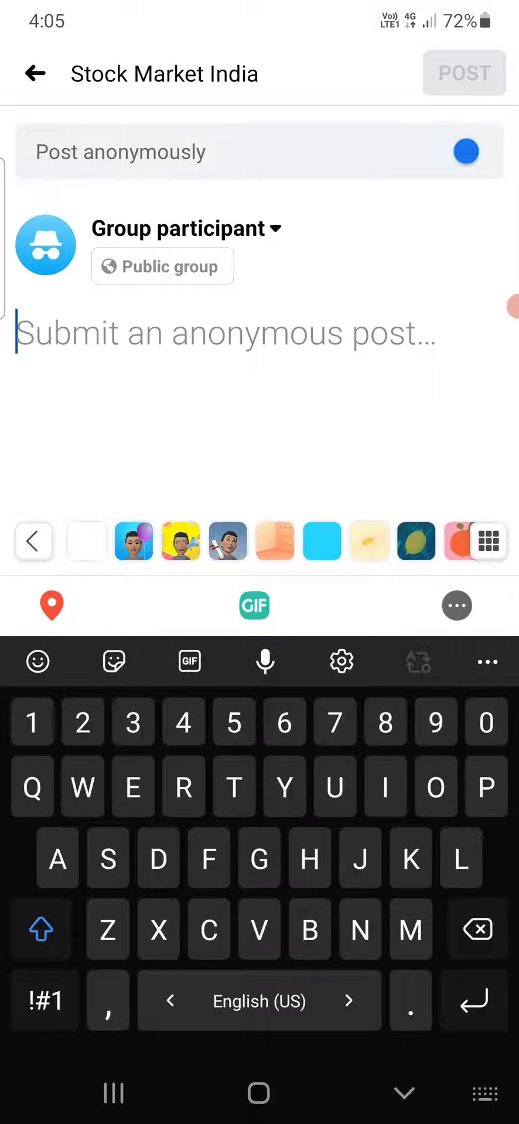